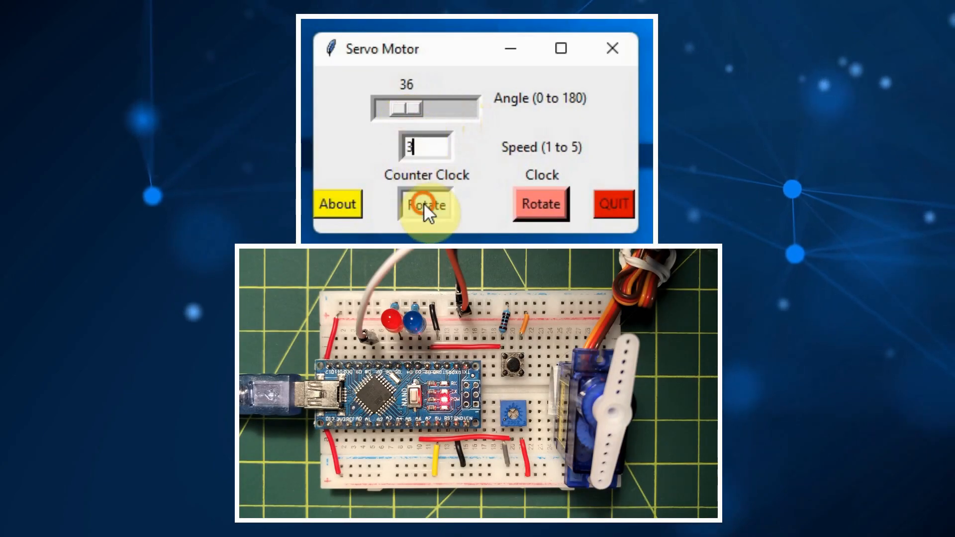
# Step: Rotate the servo counter-clockwise and then clockwise at angle 36 and speed 3
pyautogui.click(426, 204)
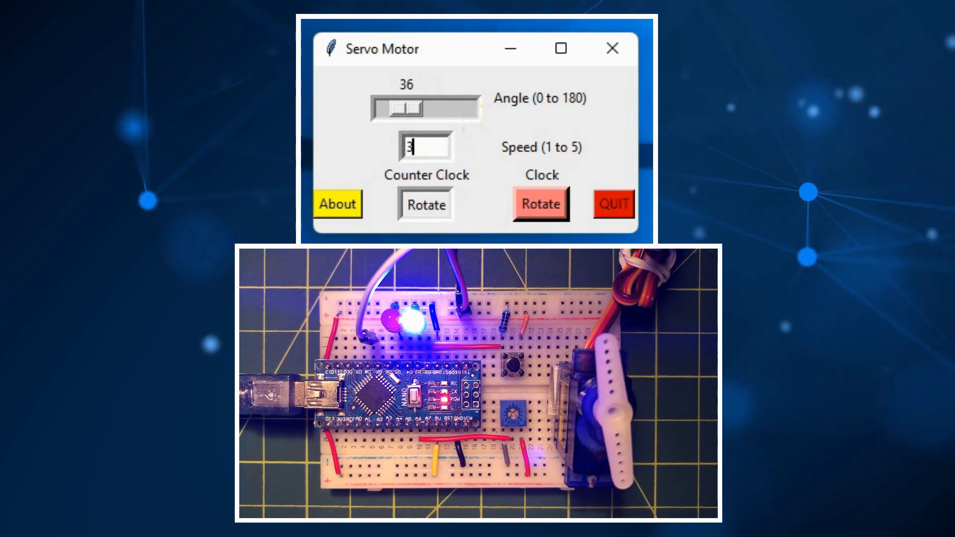
pyautogui.click(539, 204)
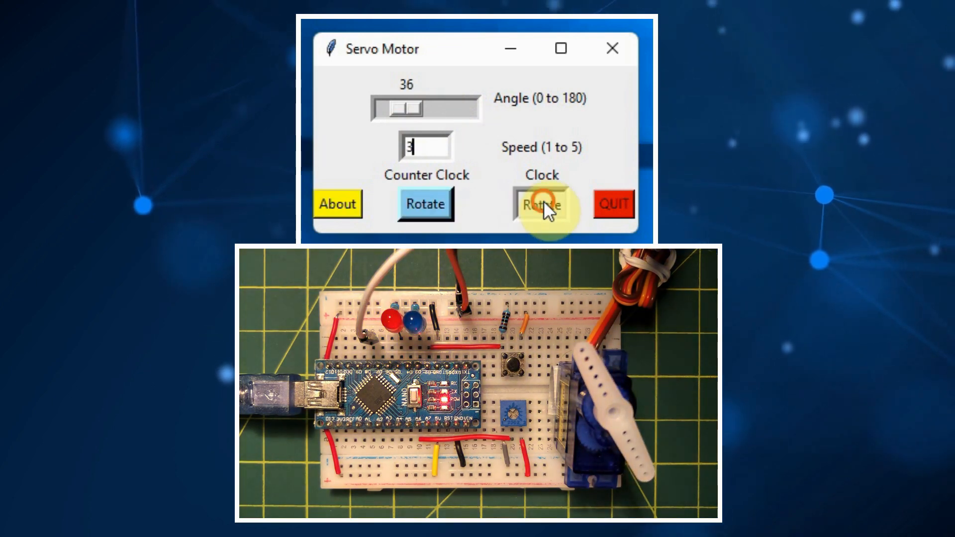
pyautogui.click(539, 204)
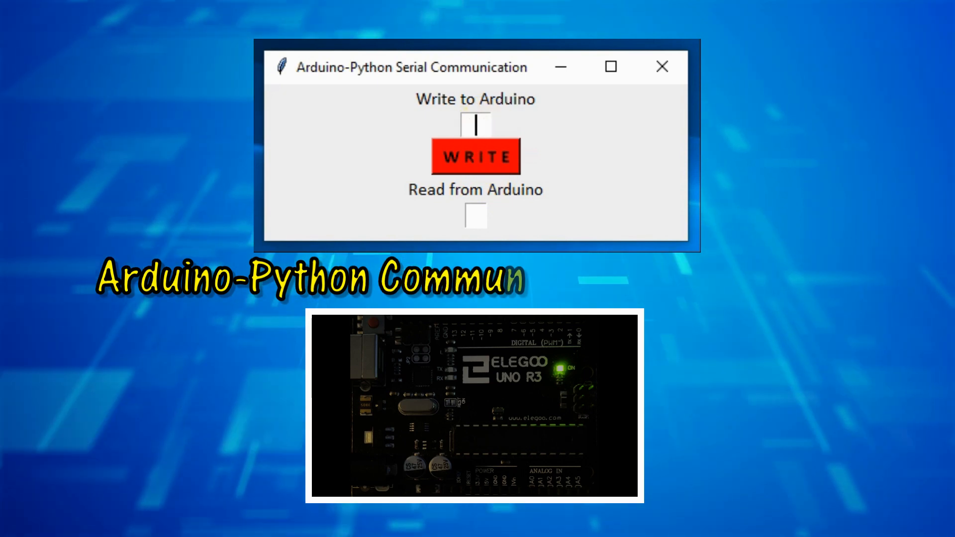
# Step: Write the value 5 to the Arduino and read back its reply of 10
pyautogui.write('5')
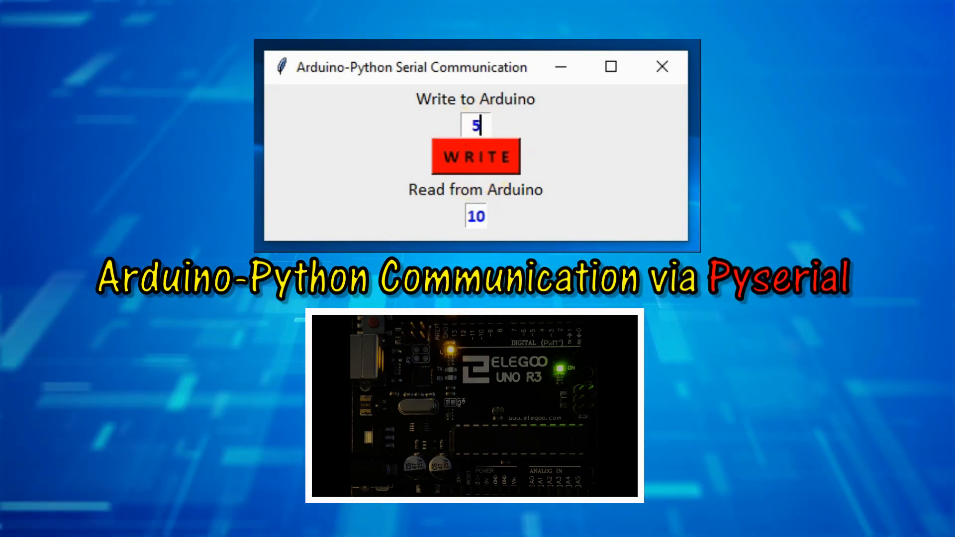
pyautogui.click(476, 157)
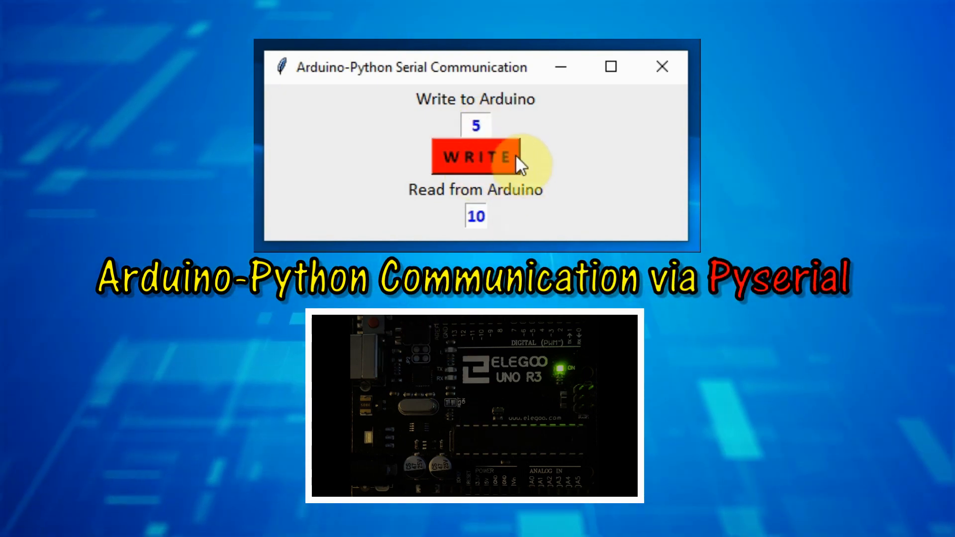
pyautogui.click(476, 157)
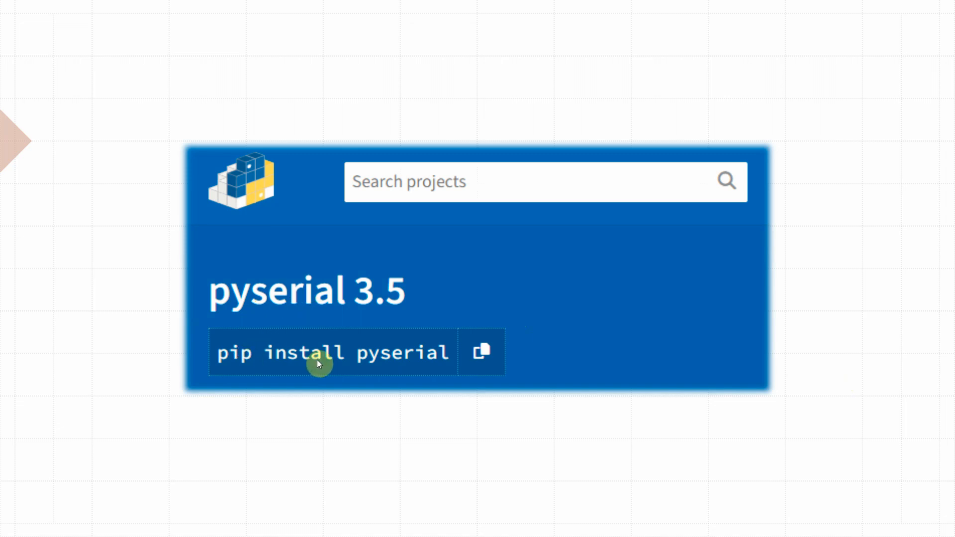
pyautogui.moveTo(244, 314)
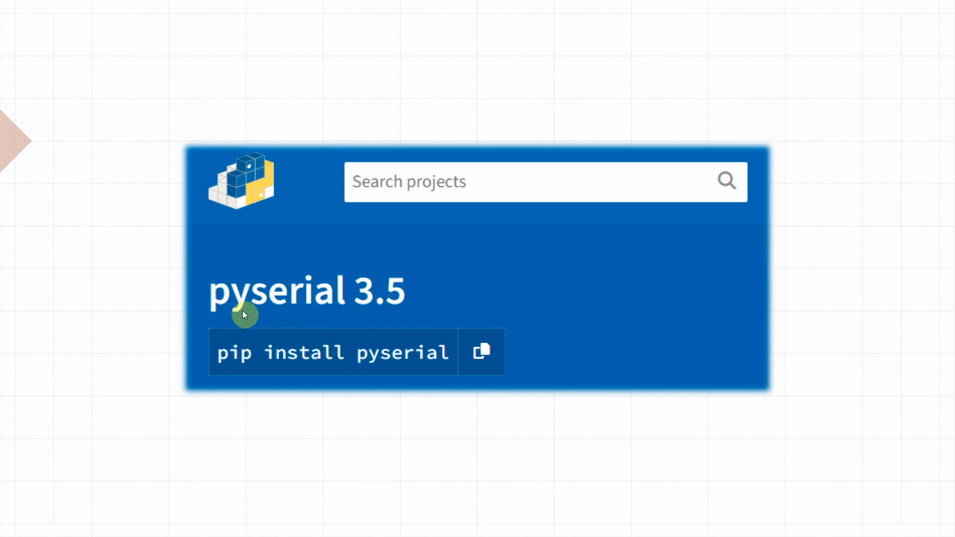
pyautogui.moveTo(384, 314)
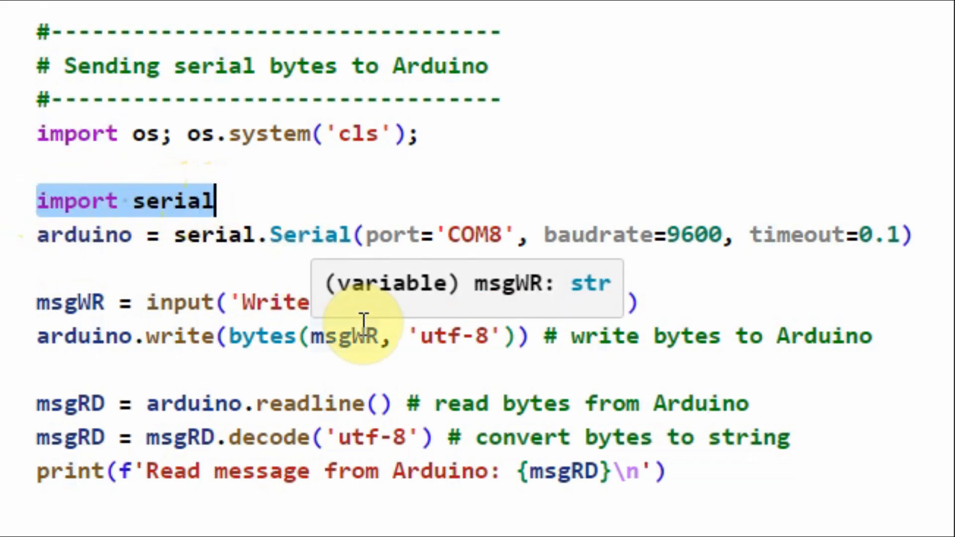
pyautogui.moveTo(97, 235)
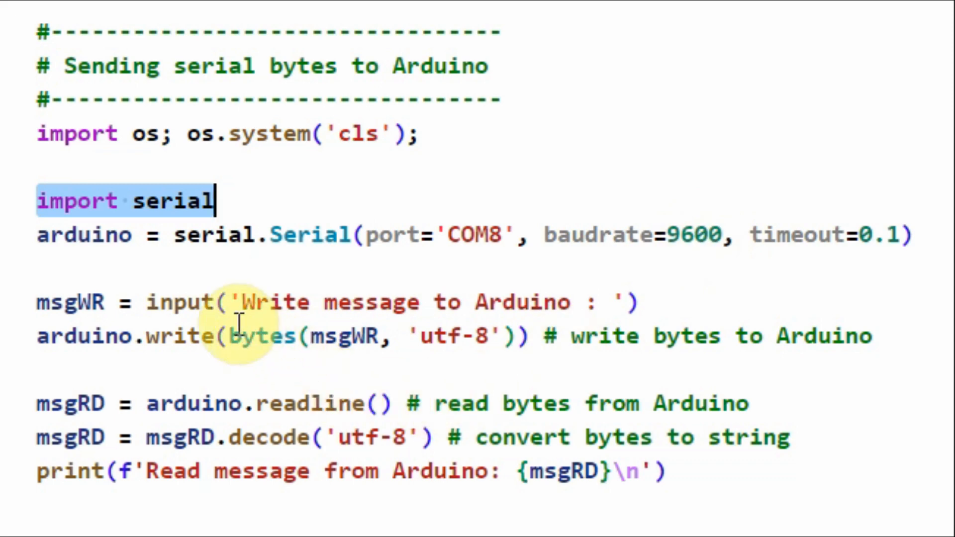
pyautogui.moveTo(247, 302)
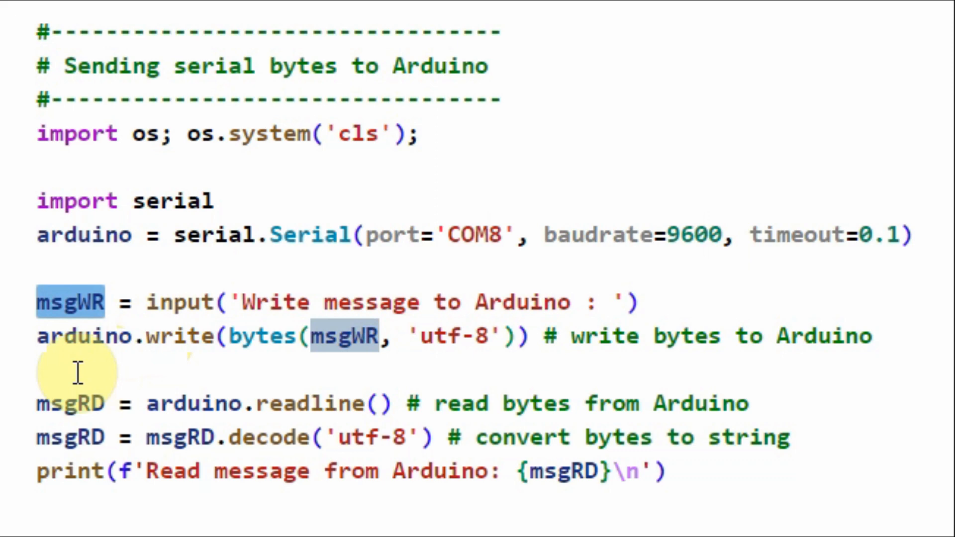
pyautogui.moveTo(362, 382)
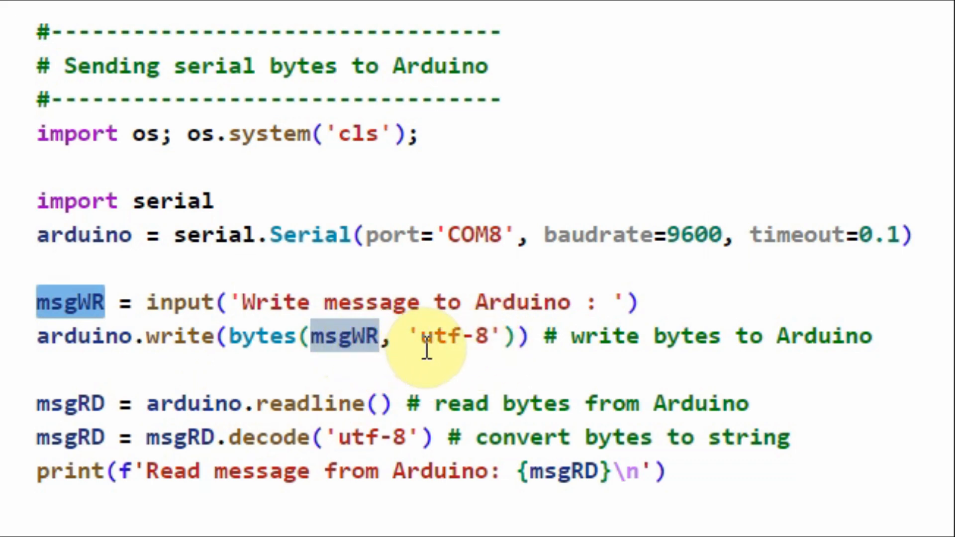
pyautogui.moveTo(219, 336)
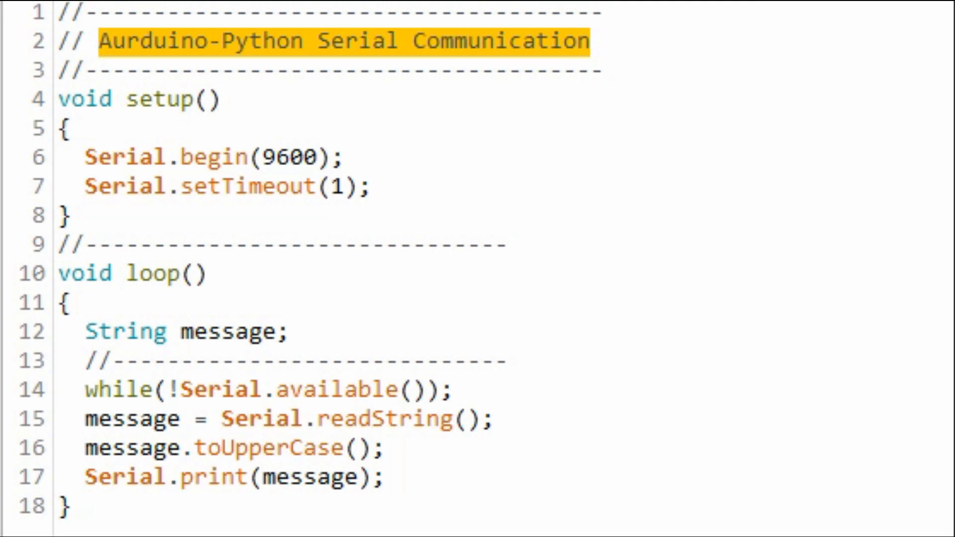
pyautogui.click(91, 157)
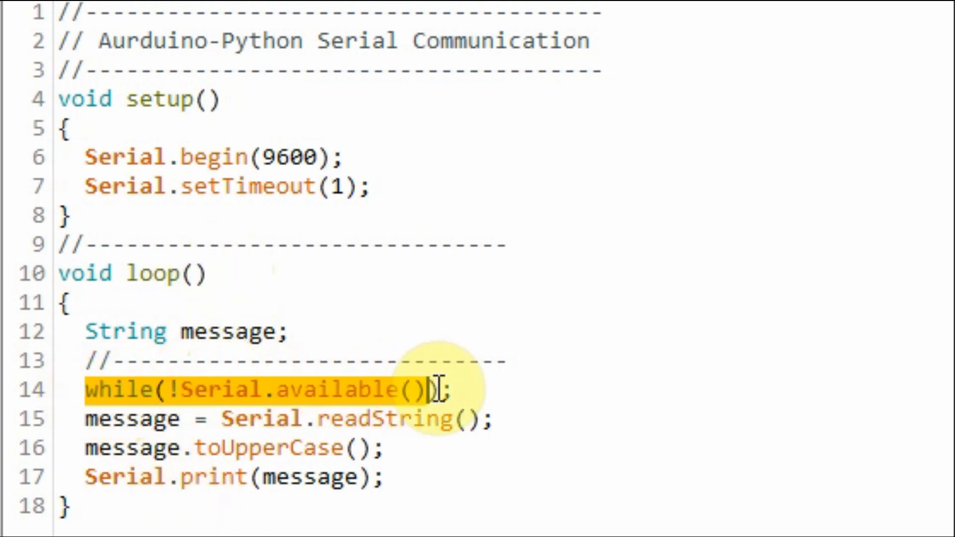
pyautogui.write(';')
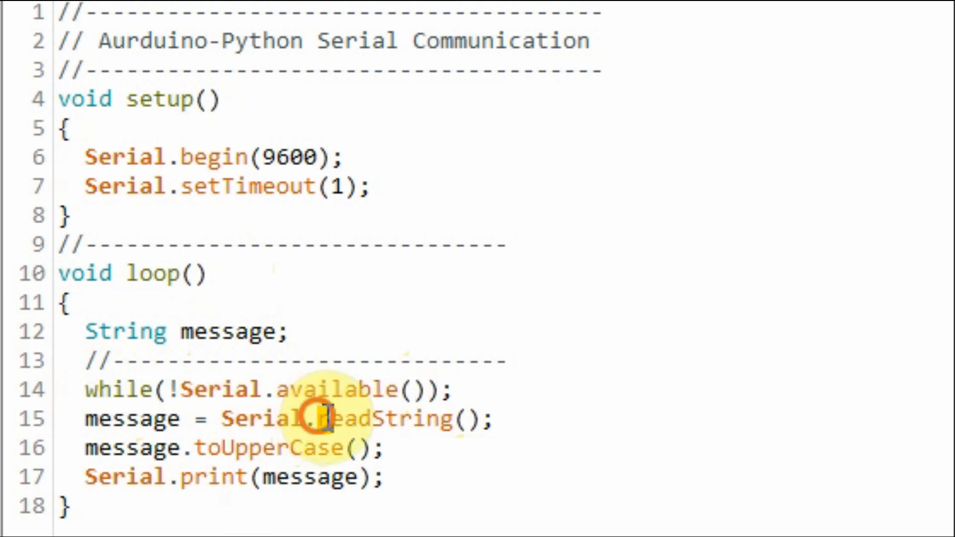
pyautogui.moveTo(316, 419); pyautogui.dragTo(494, 419)
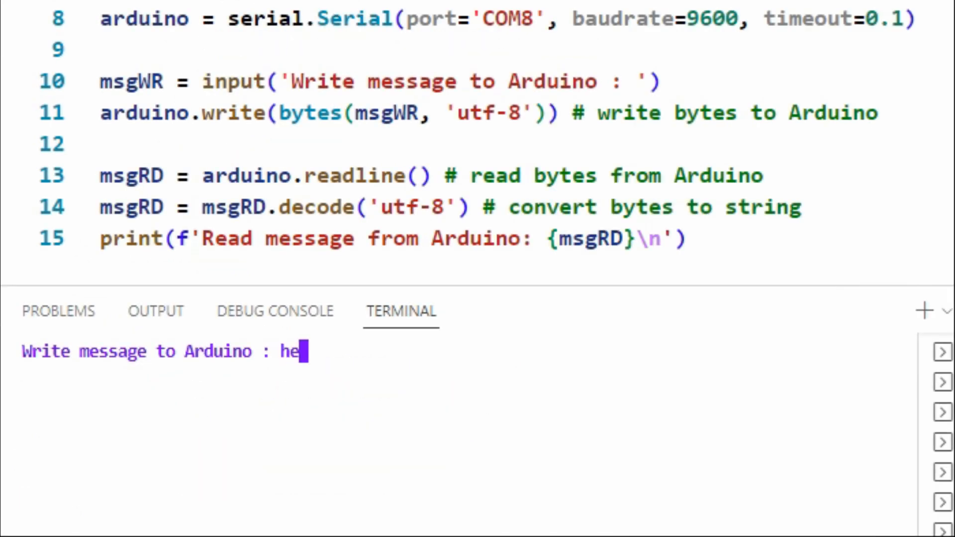
# Step: Answer the terminal's 'Write message to Arduino' prompt with 'hello,'
pyautogui.write('llo,')
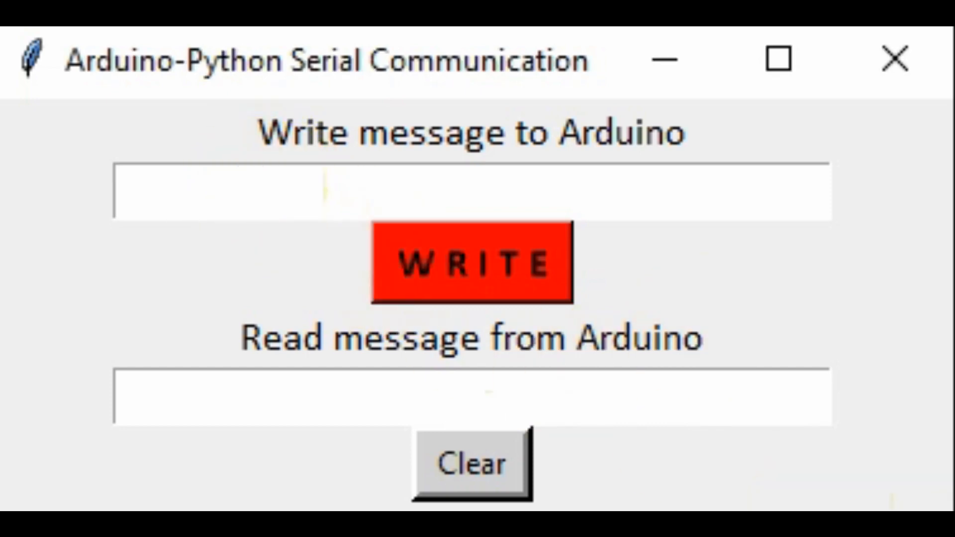
# Step: Write 'hello, world!' to the Arduino and read back 'HELLO, WORLD!'
pyautogui.write('hello')
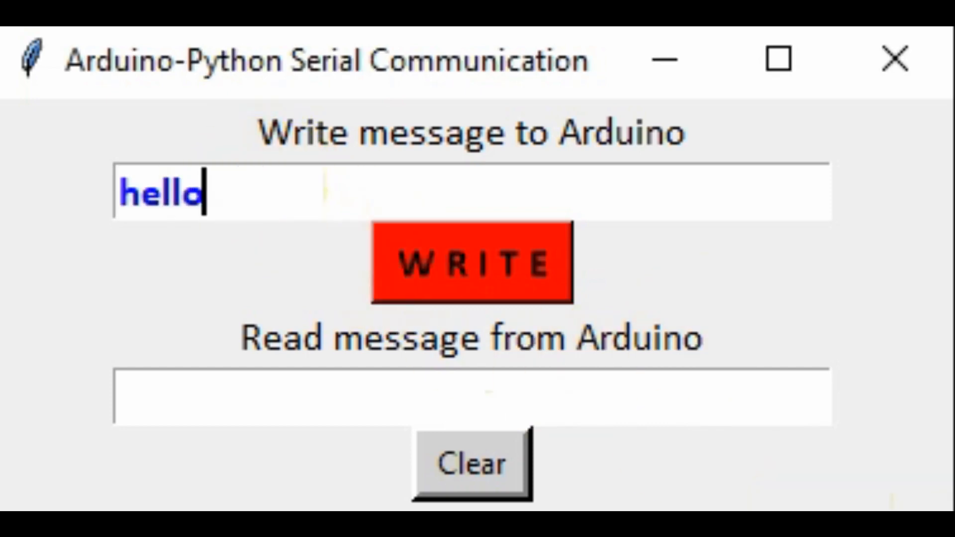
pyautogui.write(', wor')
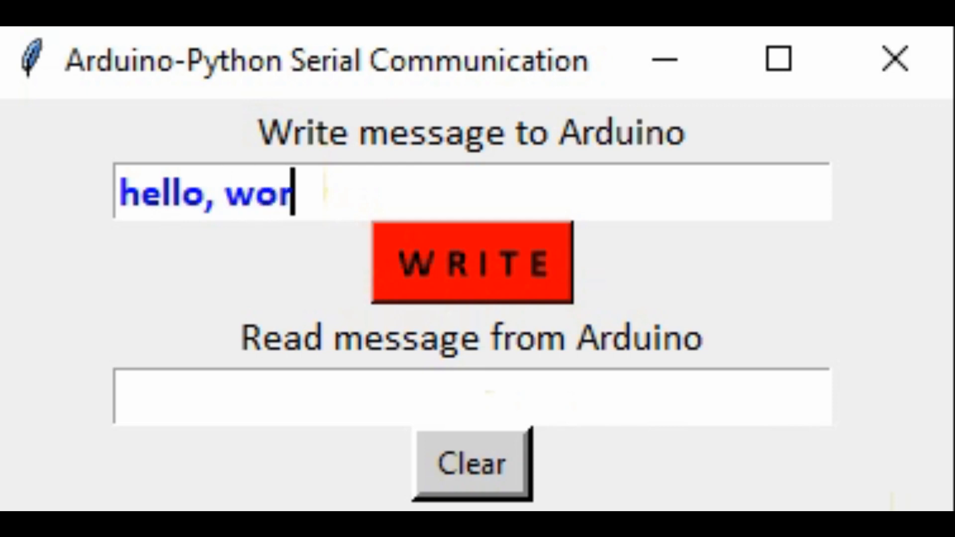
pyautogui.write('ld!')
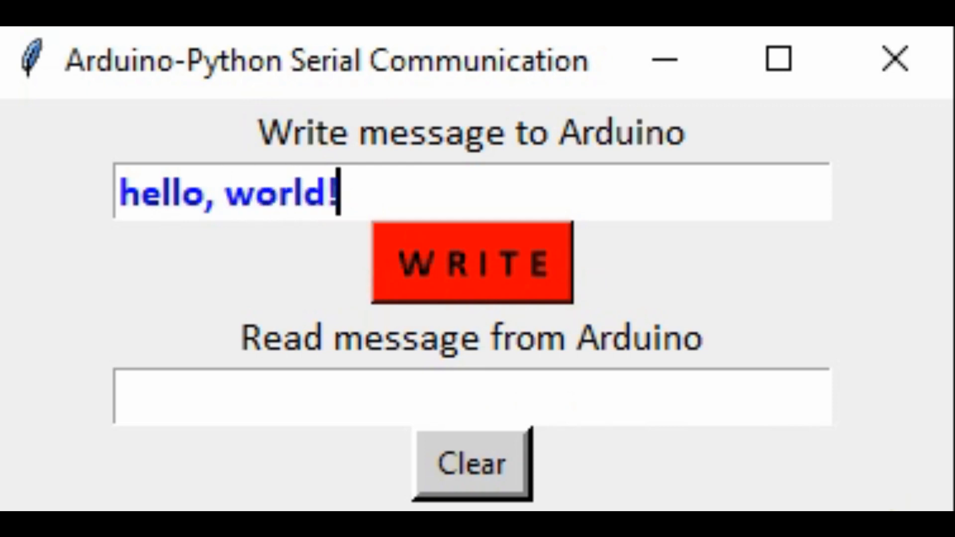
pyautogui.click(472, 263)
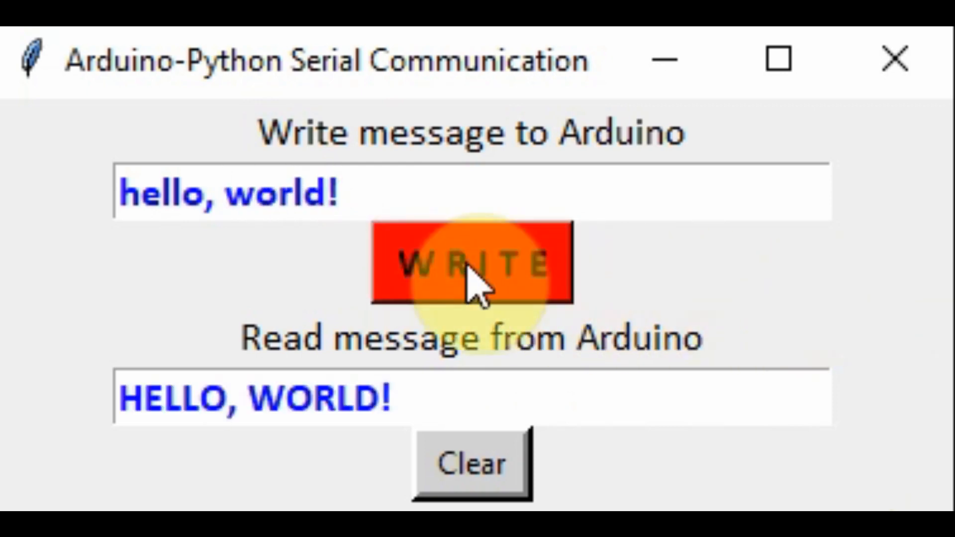
pyautogui.click(472, 463)
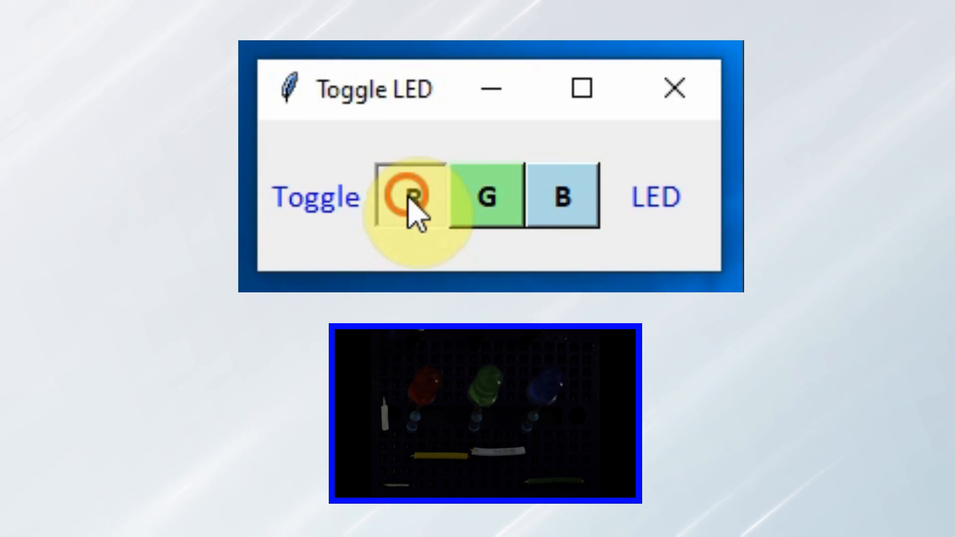
# Step: Toggle the red LED once, then the blue LED twice via the R and B buttons
pyautogui.click(408, 196)
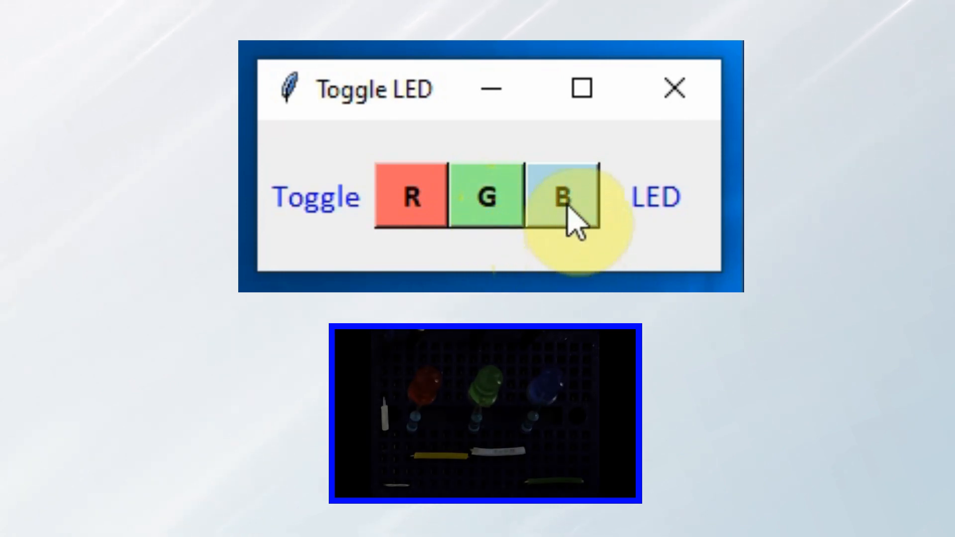
pyautogui.click(562, 197)
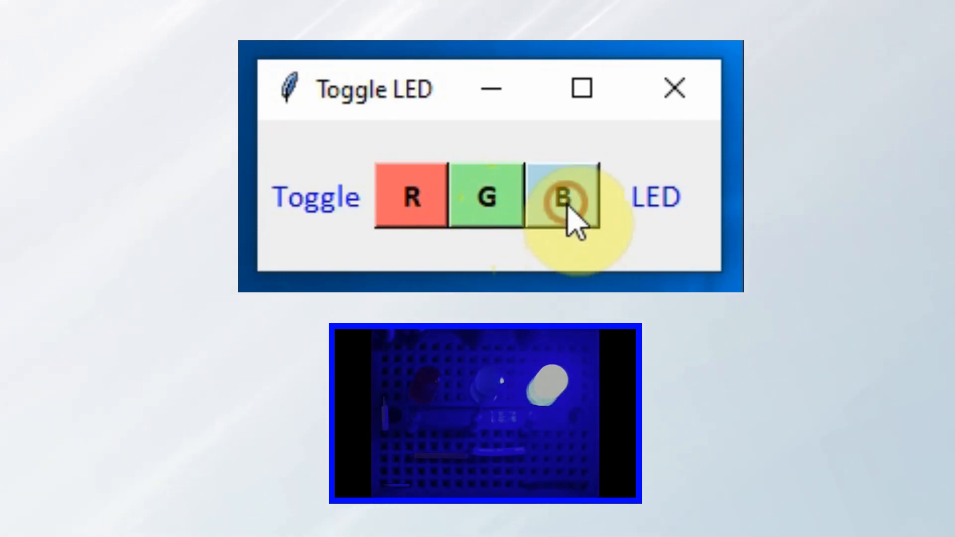
pyautogui.click(562, 196)
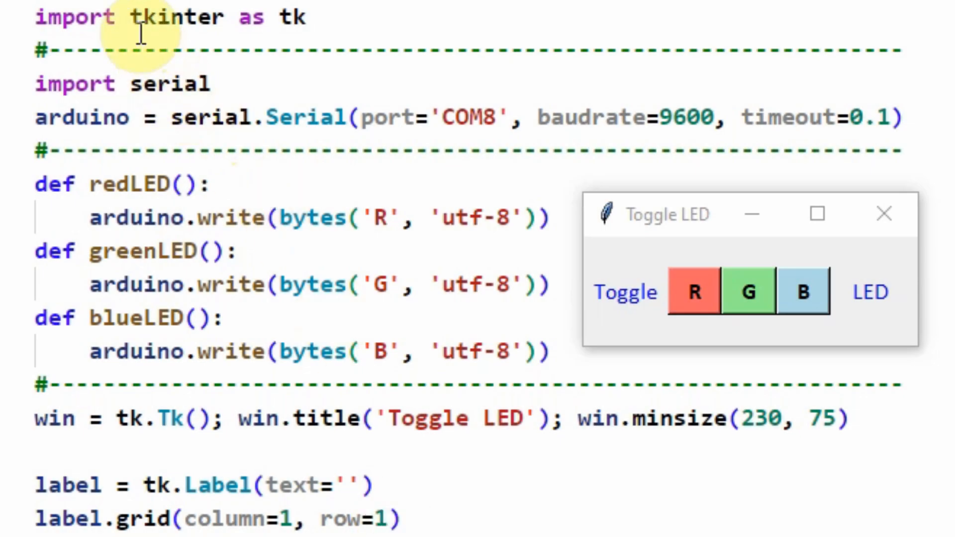
pyautogui.moveTo(601, 232)
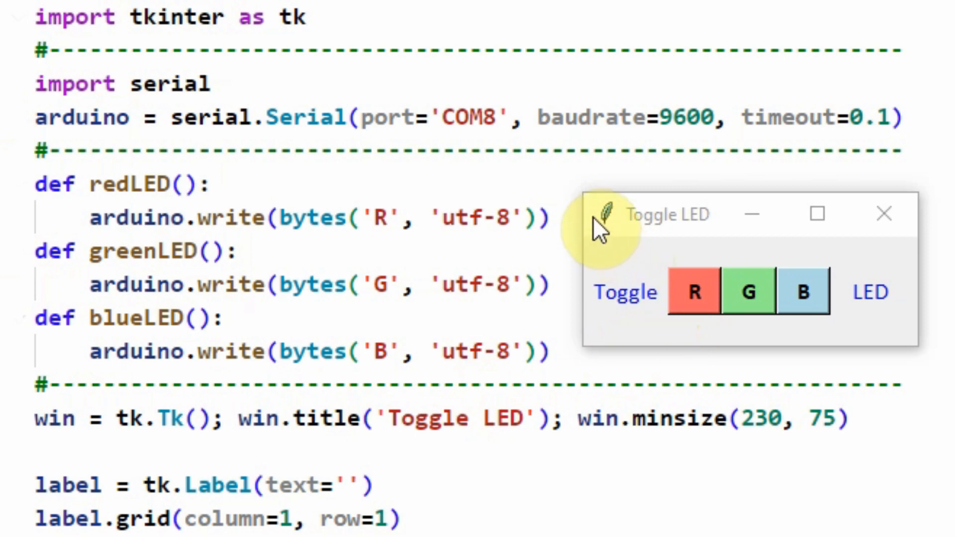
pyautogui.moveTo(634, 353)
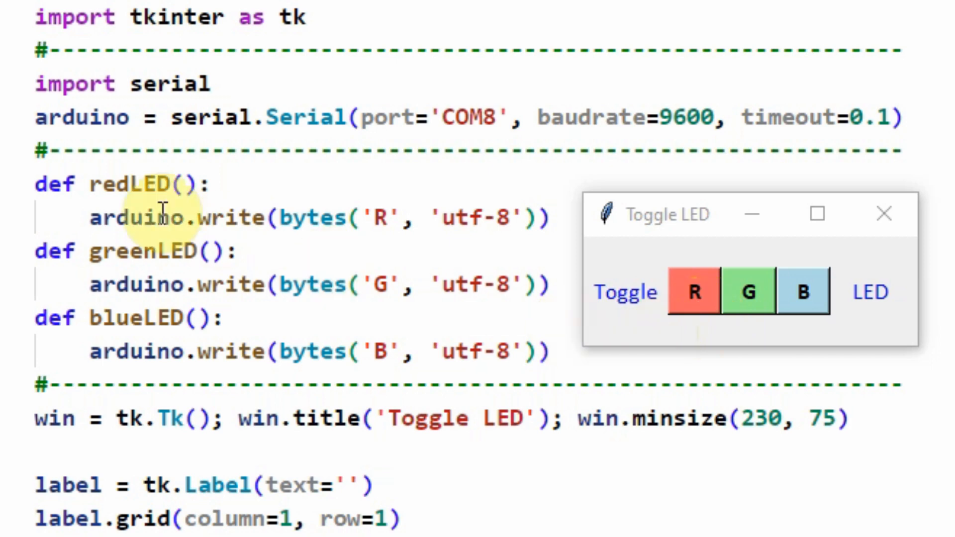
pyautogui.moveTo(152, 185)
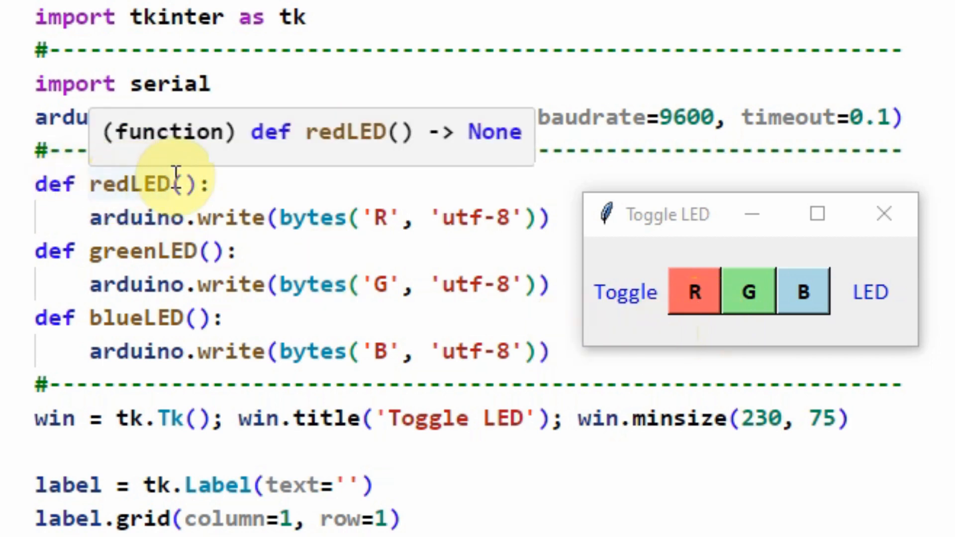
pyautogui.moveTo(387, 218)
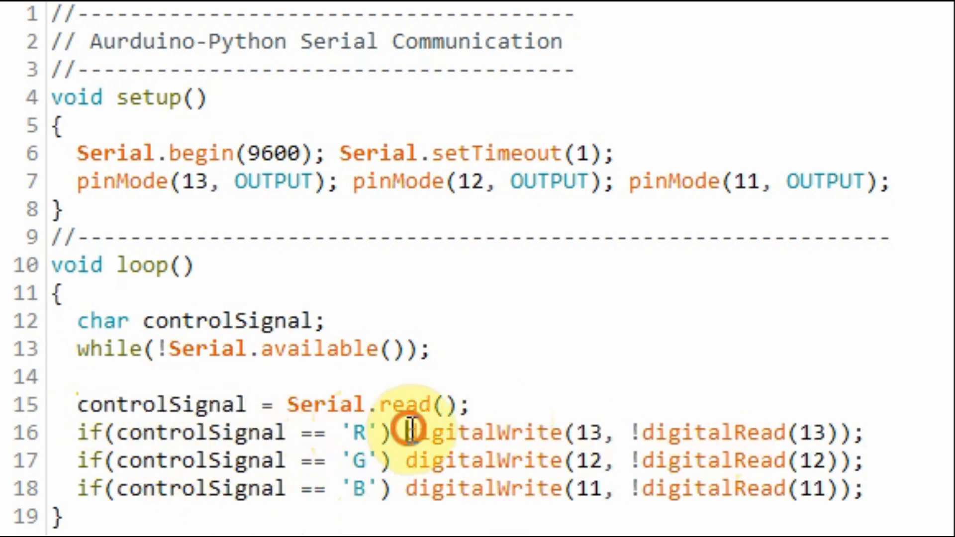
pyautogui.moveTo(407, 433); pyautogui.dragTo(872, 433)
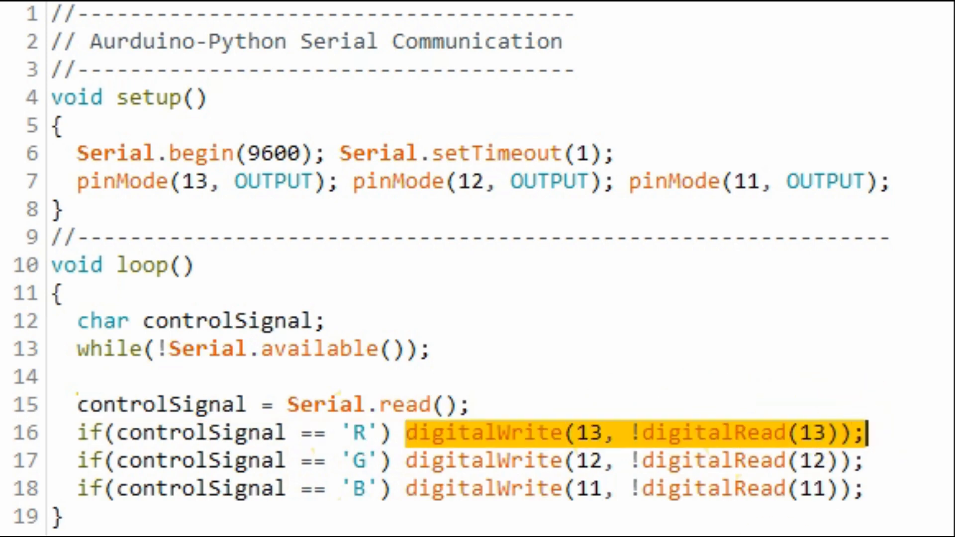